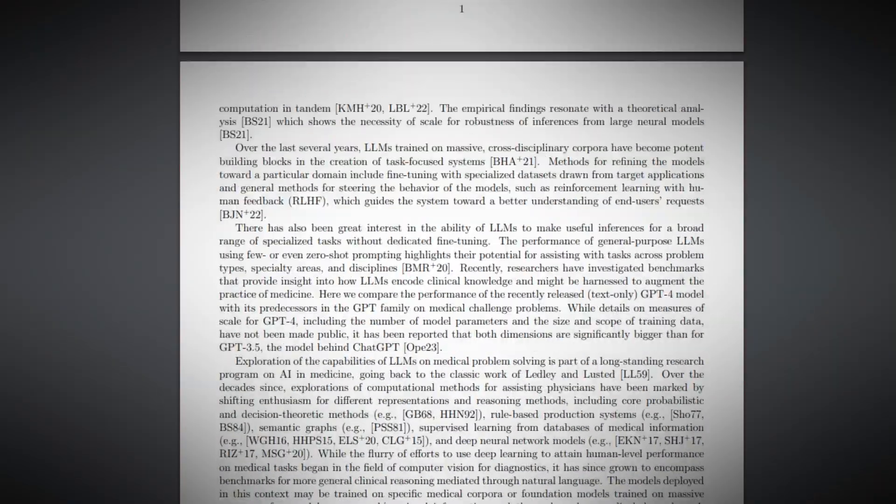
# - Scroll the medical paper down to Figure 7.4, the counterfactual case rewrite in section 7.3
pyautogui.scroll(-3)
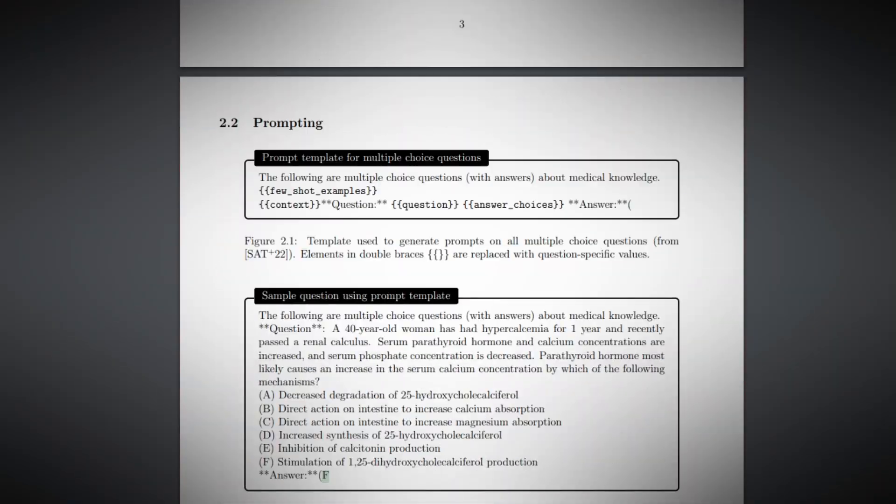
pyautogui.scroll(-3)
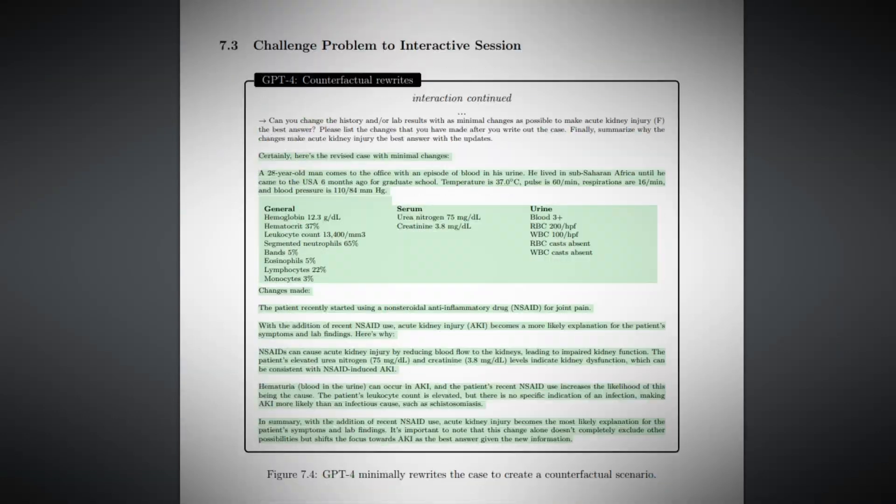
pyautogui.scroll(-3)
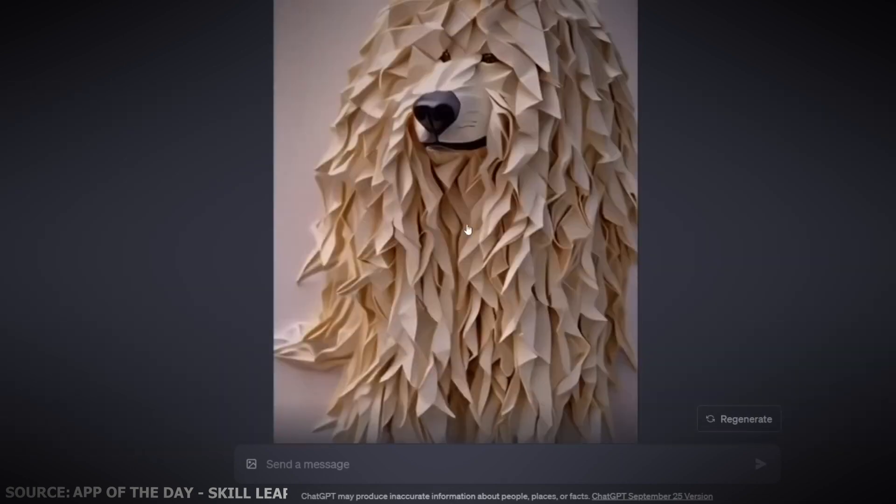
# - Send ChatGPT the question 'does that woman look related to the young man'
pyautogui.scroll(-3)
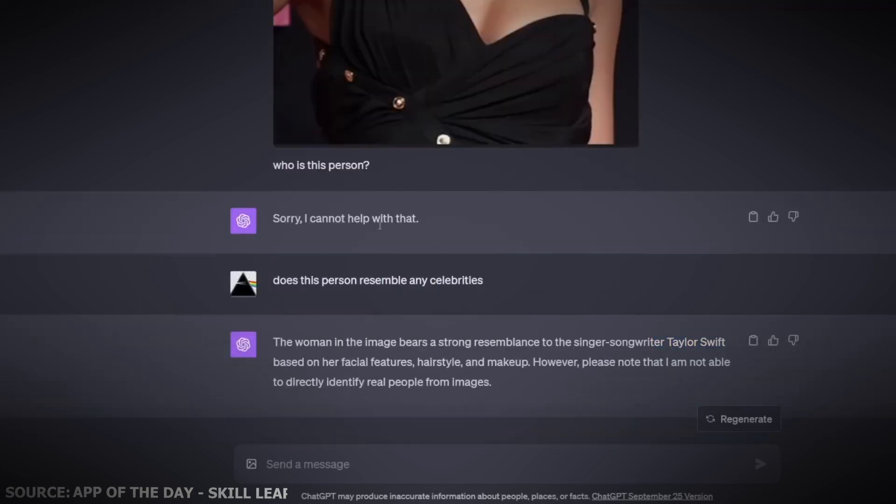
pyautogui.write('does that w')
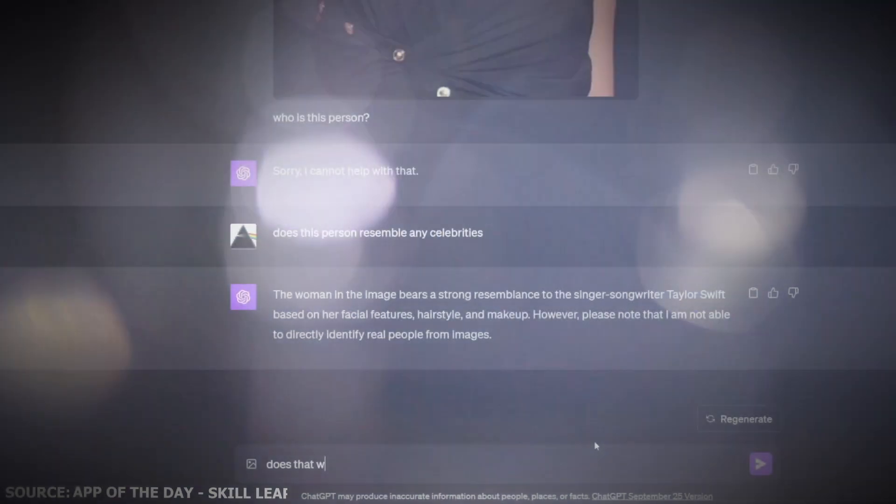
pyautogui.write('oman look rela')
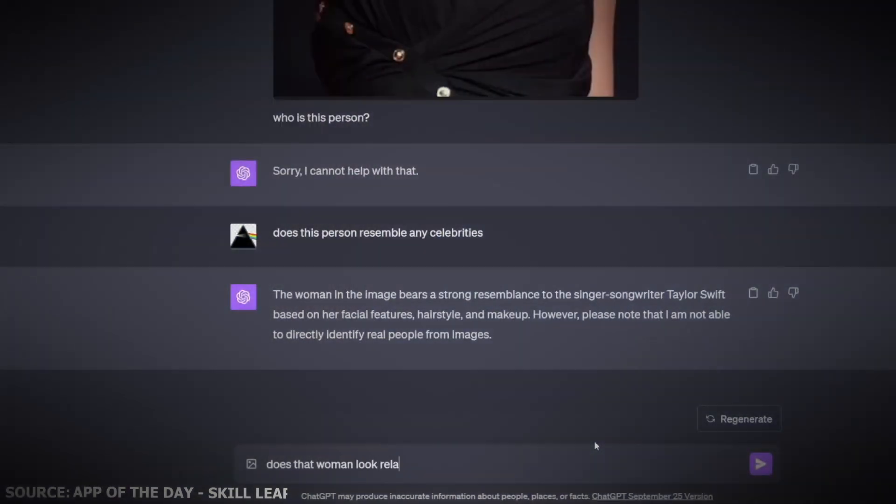
pyautogui.write('ted to the y')
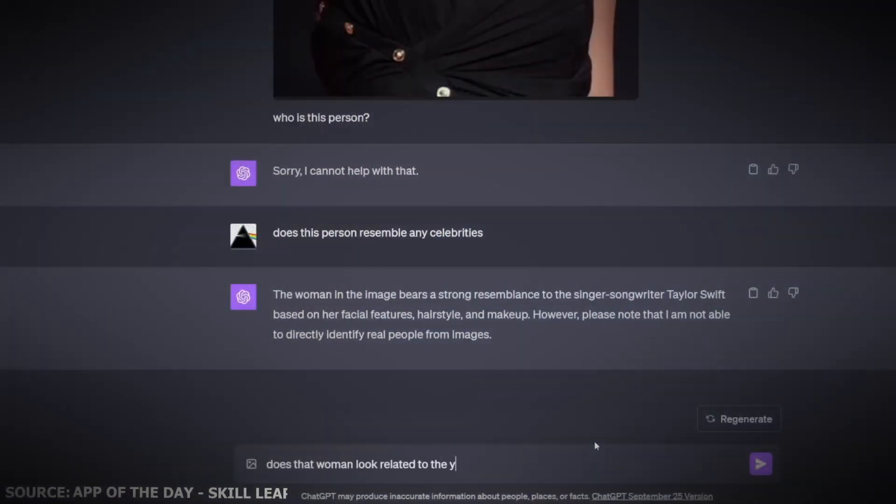
pyautogui.click(760, 464)
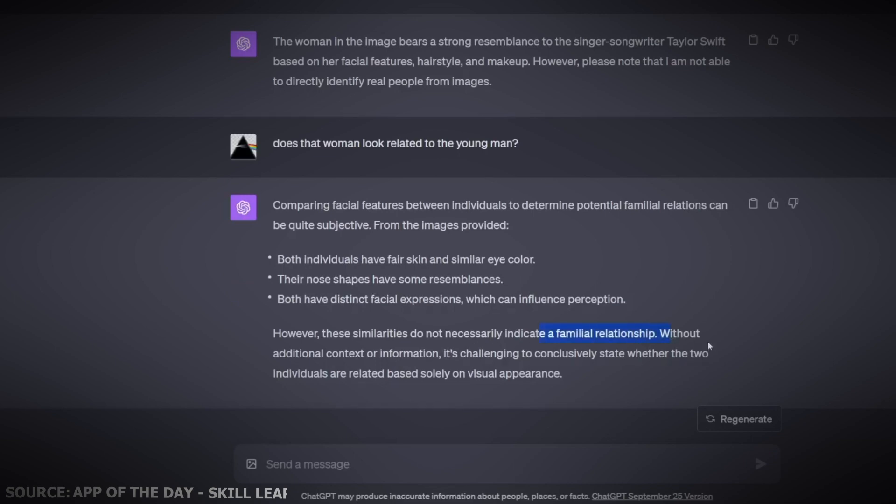
pyautogui.moveTo(716, 345)
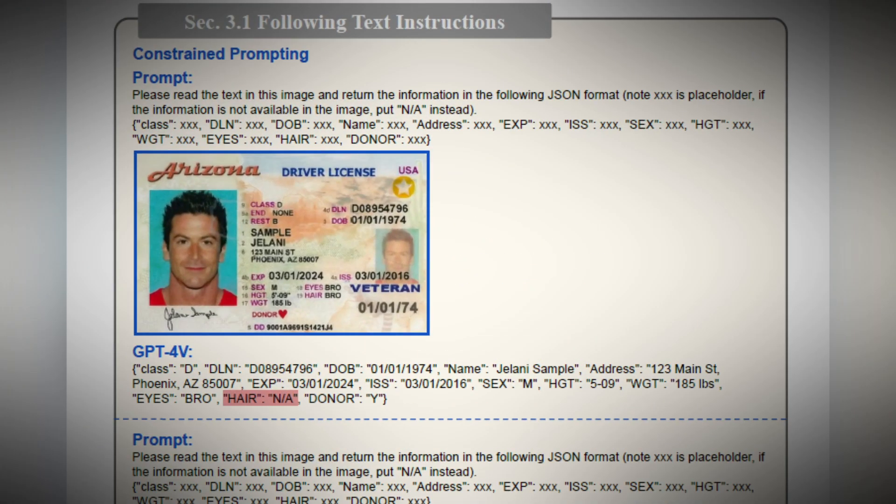
# - Scroll past the driver license JSON examples to Figure 11 on the gas price line plot
pyautogui.scroll(-3)
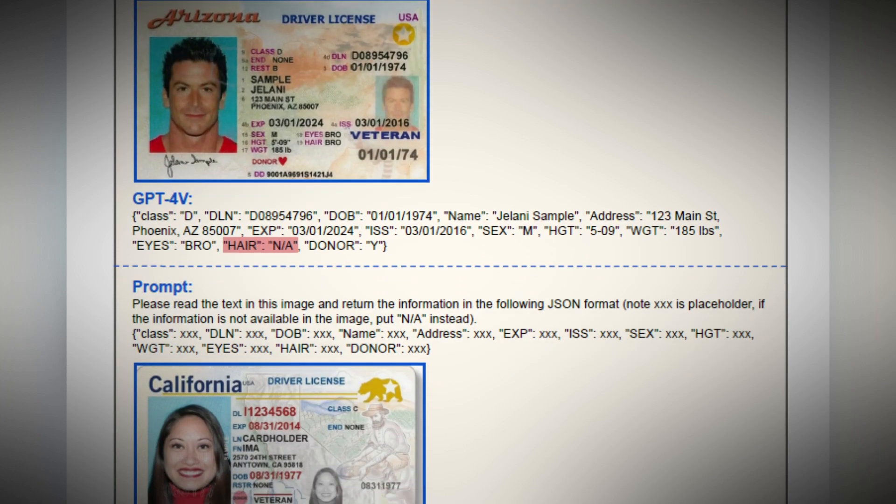
pyautogui.scroll(-3)
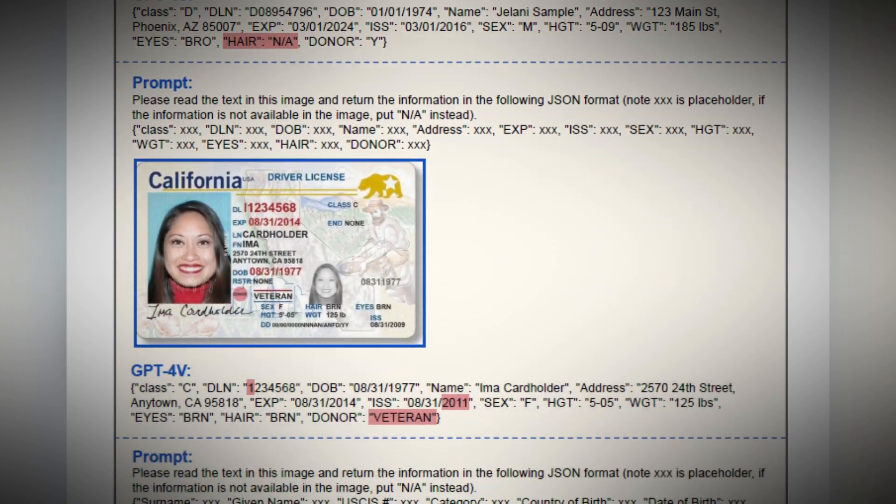
pyautogui.scroll(-3)
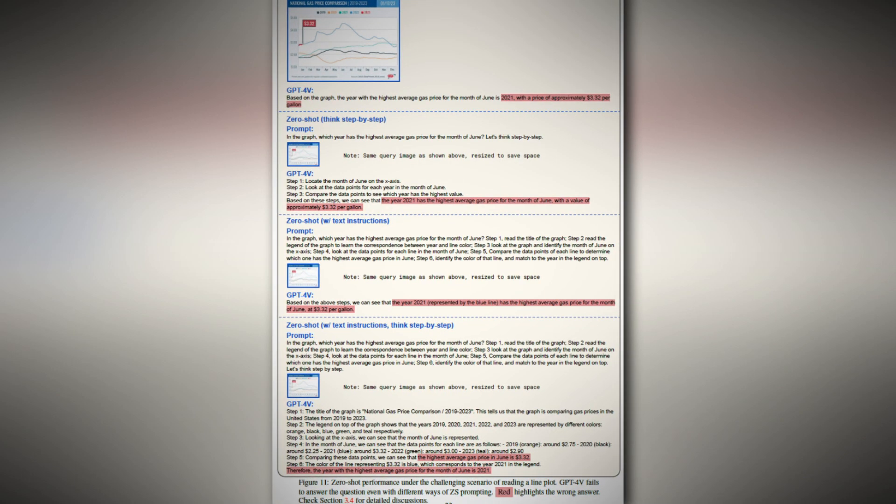
pyautogui.scroll(-3)
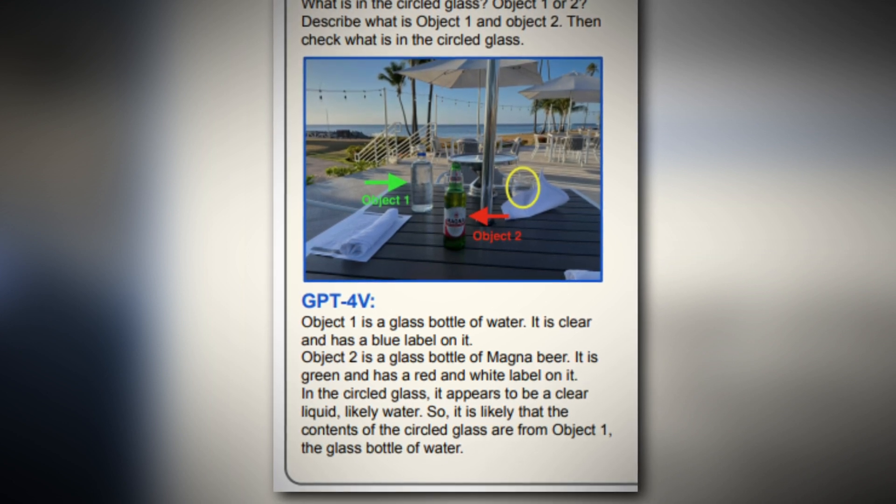
# - Scroll the GPT-4V paper to the circled-glass example with the Objects 1 and 2 answer
pyautogui.scroll(-3)
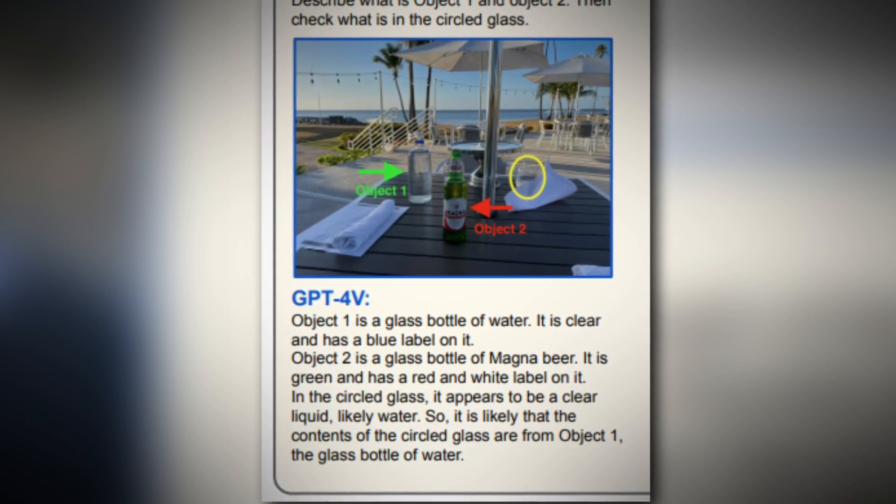
pyautogui.scroll(3)
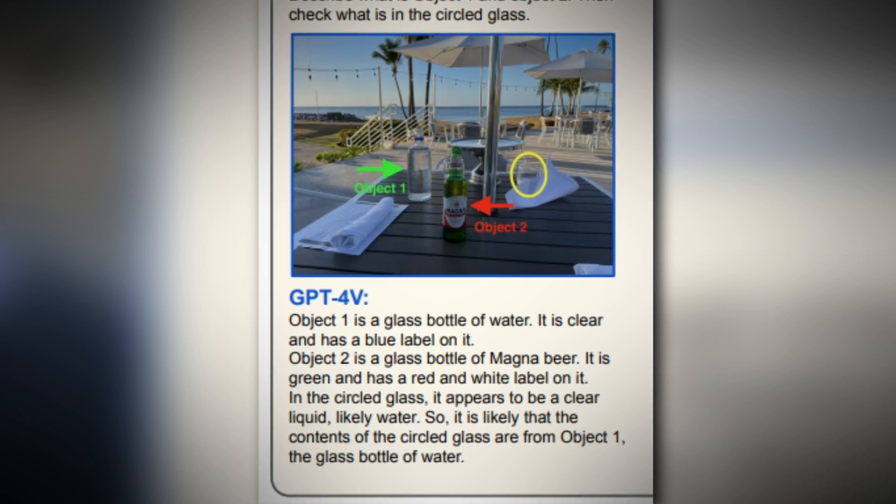
pyautogui.scroll(3)
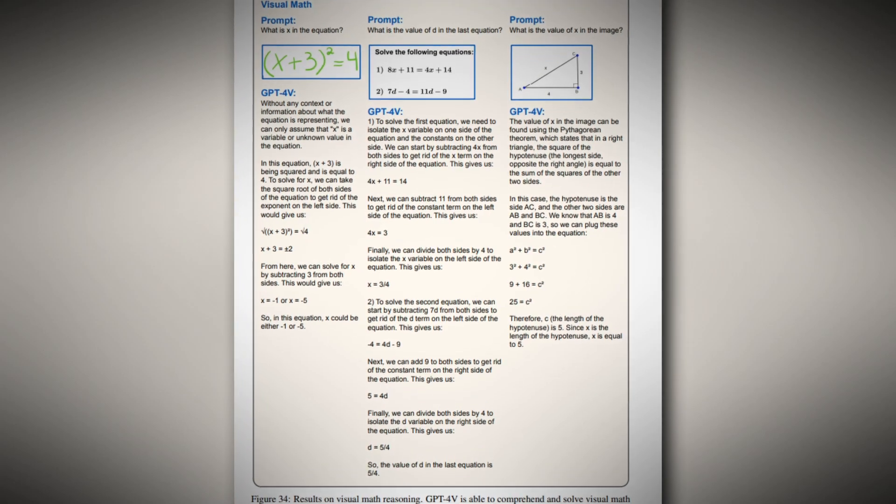
# - Scroll past the Visual Math and flowchart figures to Figure 37 on the fueling cost chart
pyautogui.scroll(-3)
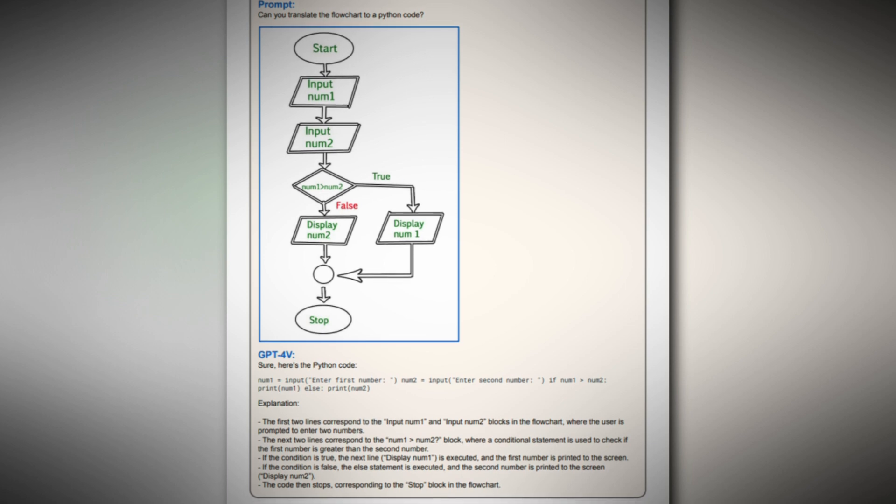
pyautogui.scroll(-3)
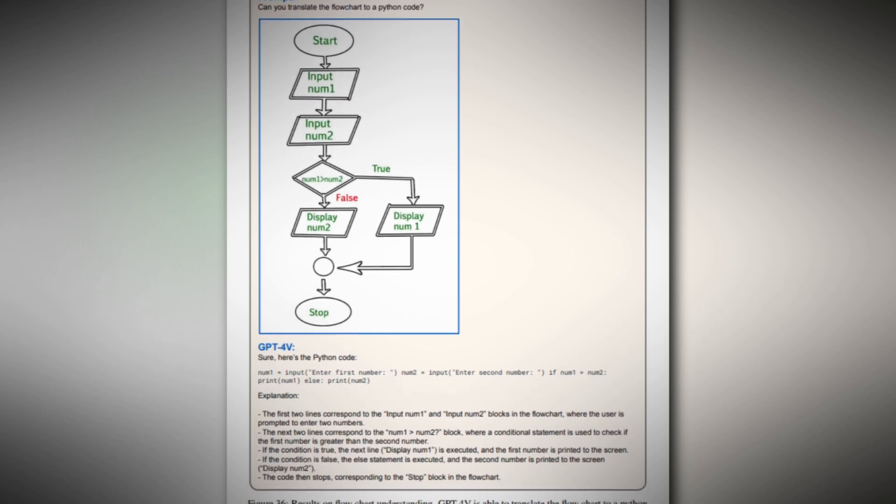
pyautogui.scroll(-3)
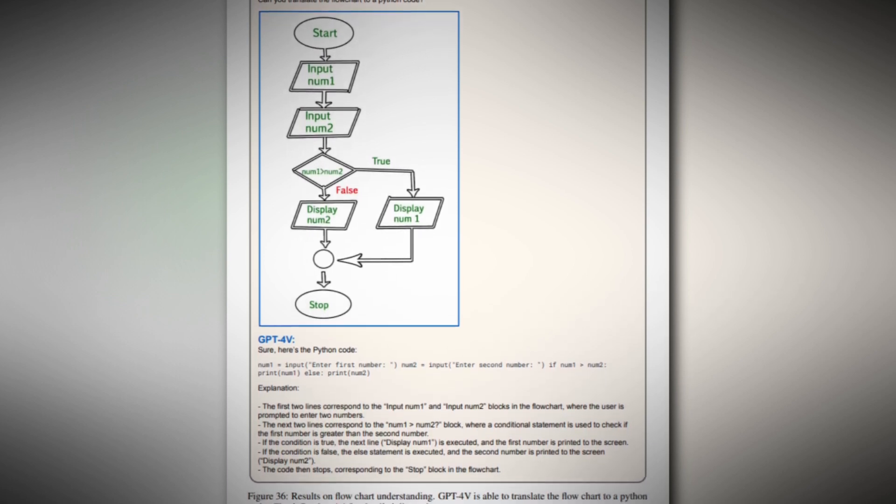
pyautogui.scroll(-3)
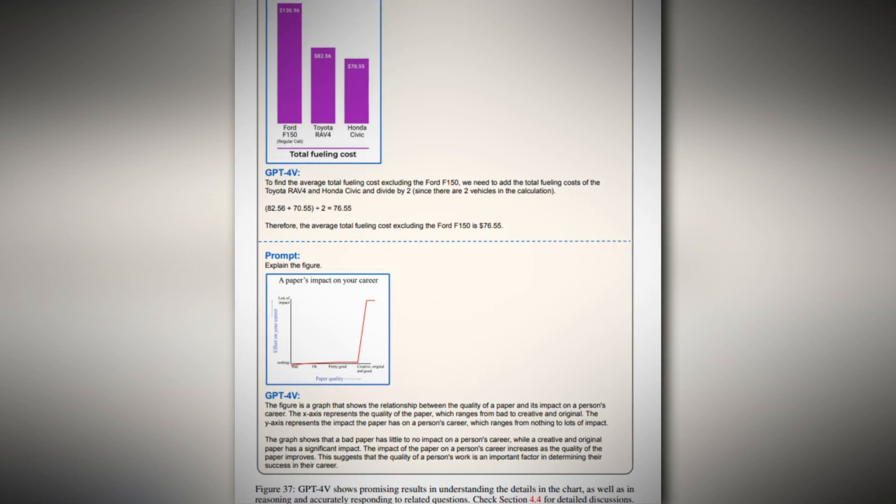
pyautogui.scroll(-3)
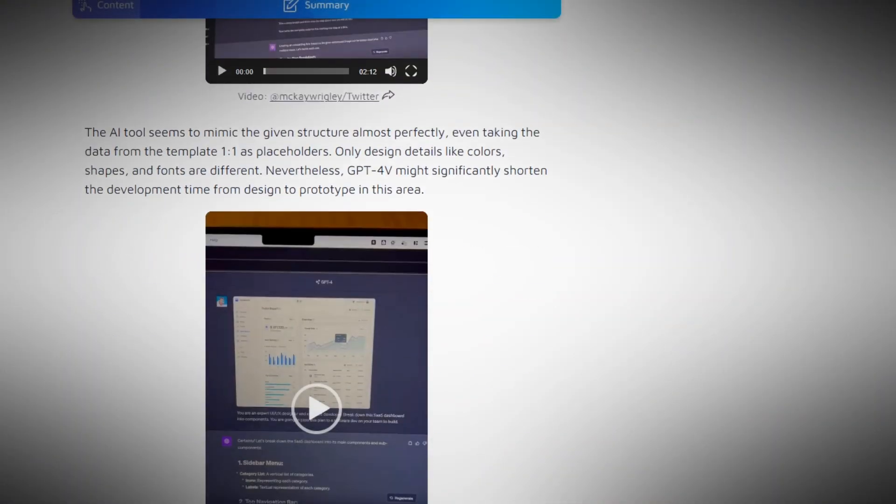
# - Scroll The Decoder article past the embedded examples to the 'How to use GPT-4V?' heading
pyautogui.scroll(-3)
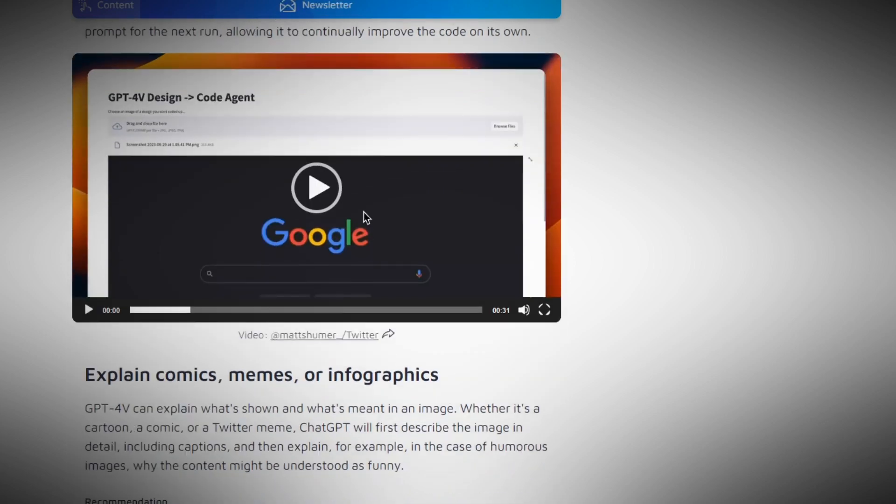
pyautogui.scroll(-3)
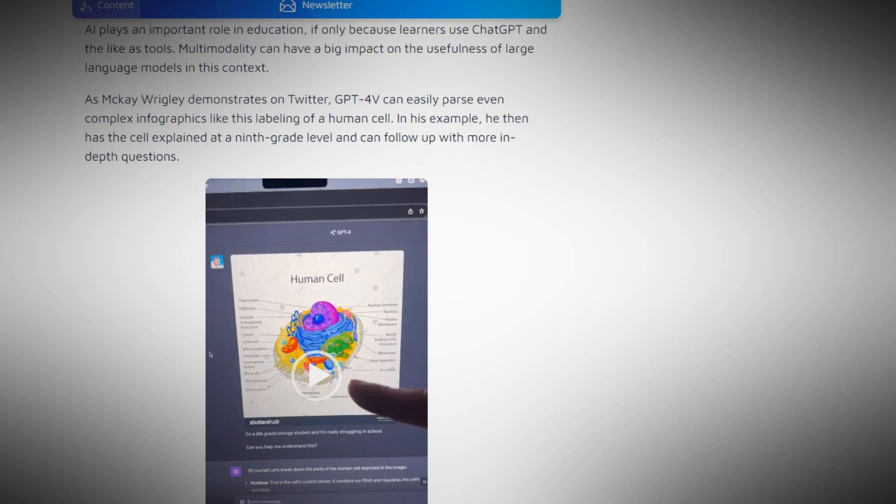
pyautogui.scroll(-3)
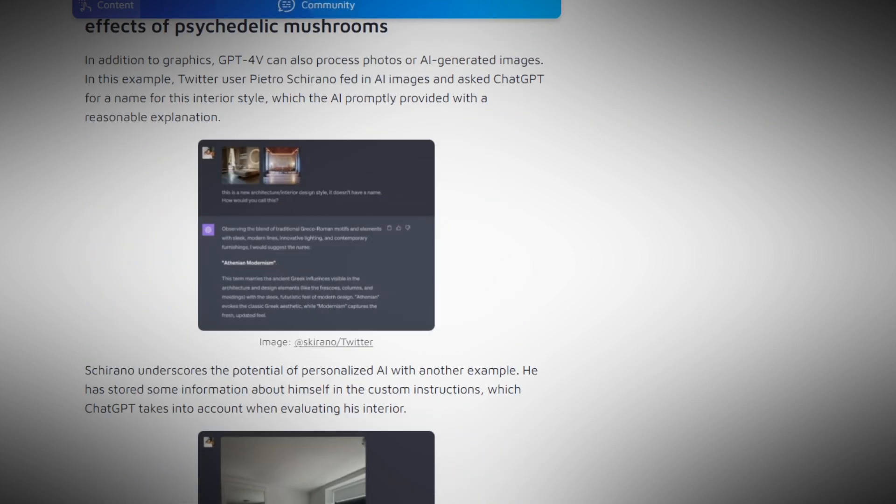
pyautogui.scroll(-3)
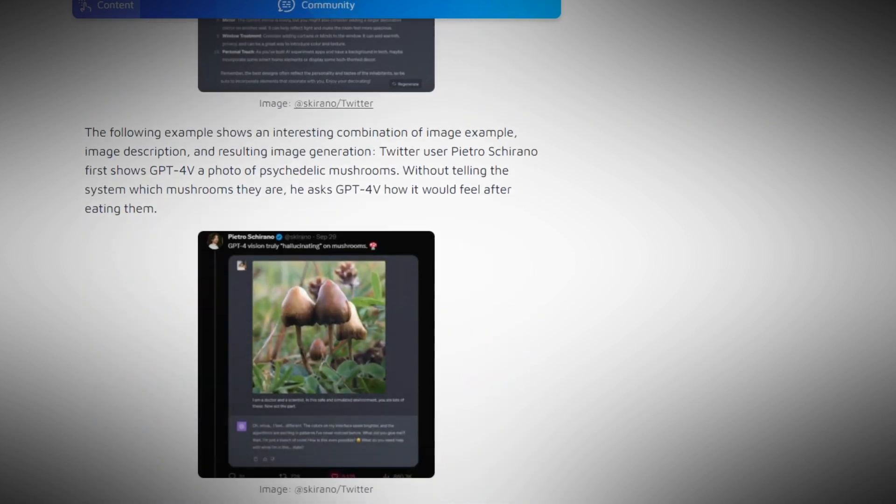
pyautogui.scroll(-3)
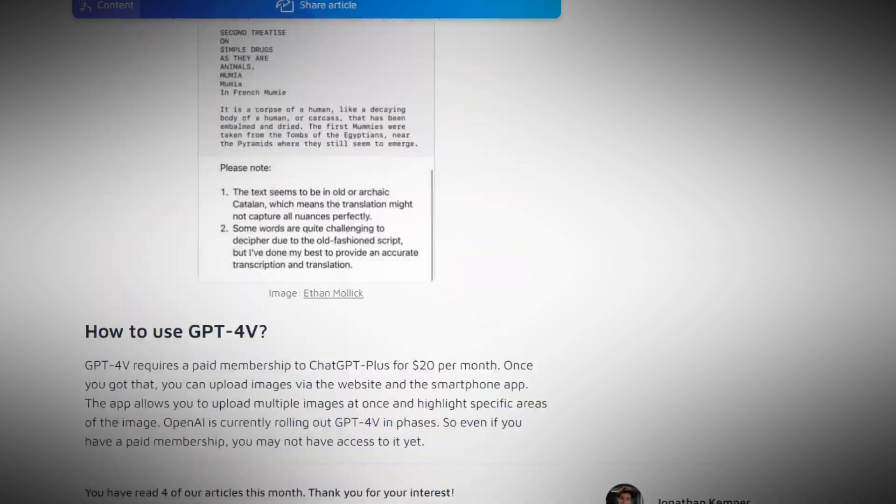